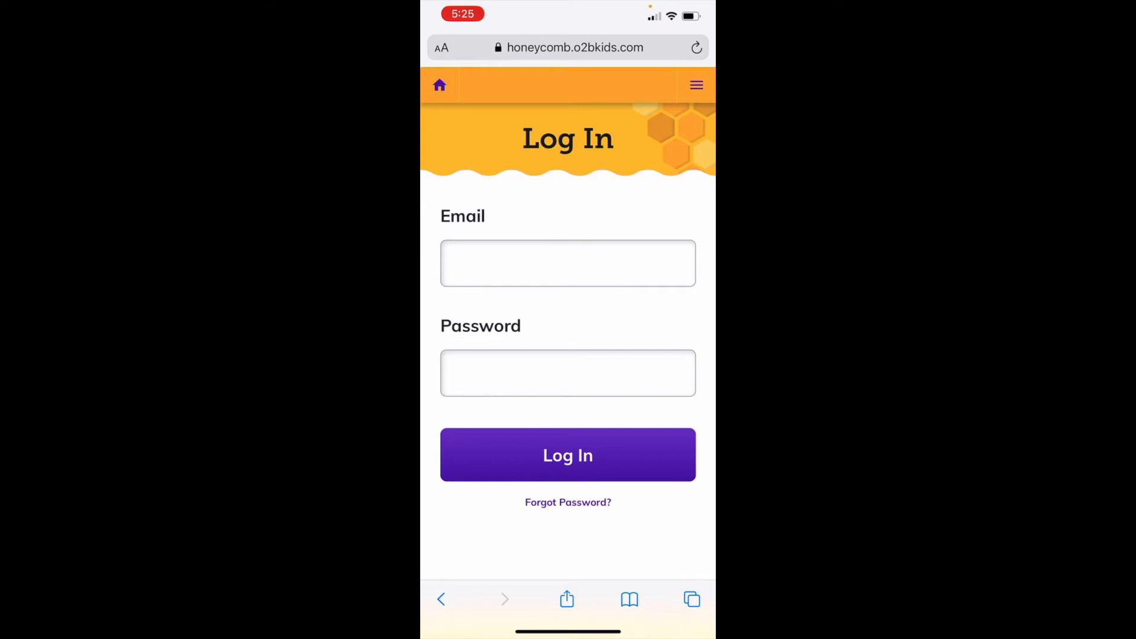
Add the Honeycomb page to the iPhone home screen via Safari's Share sheet.
scroll(up, 3)
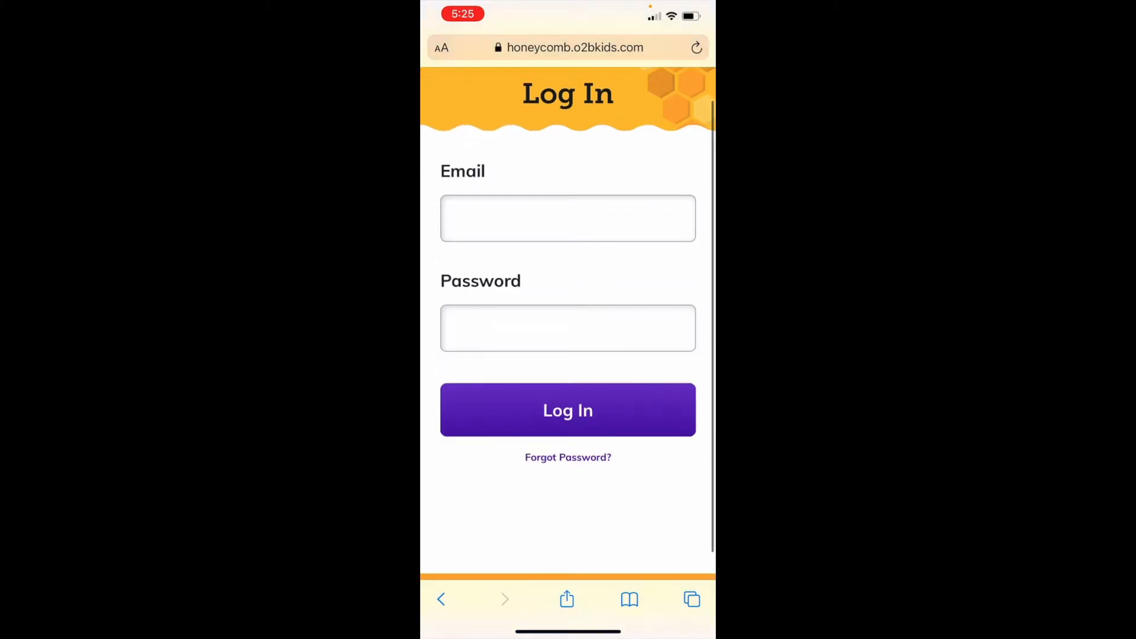
click(566, 456)
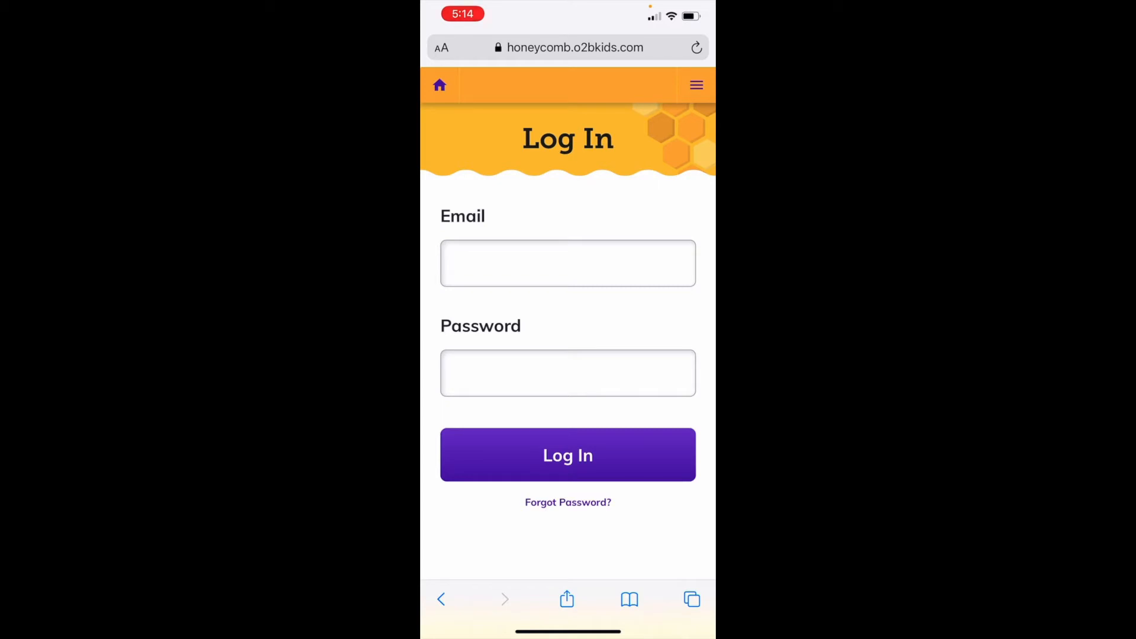
click(567, 598)
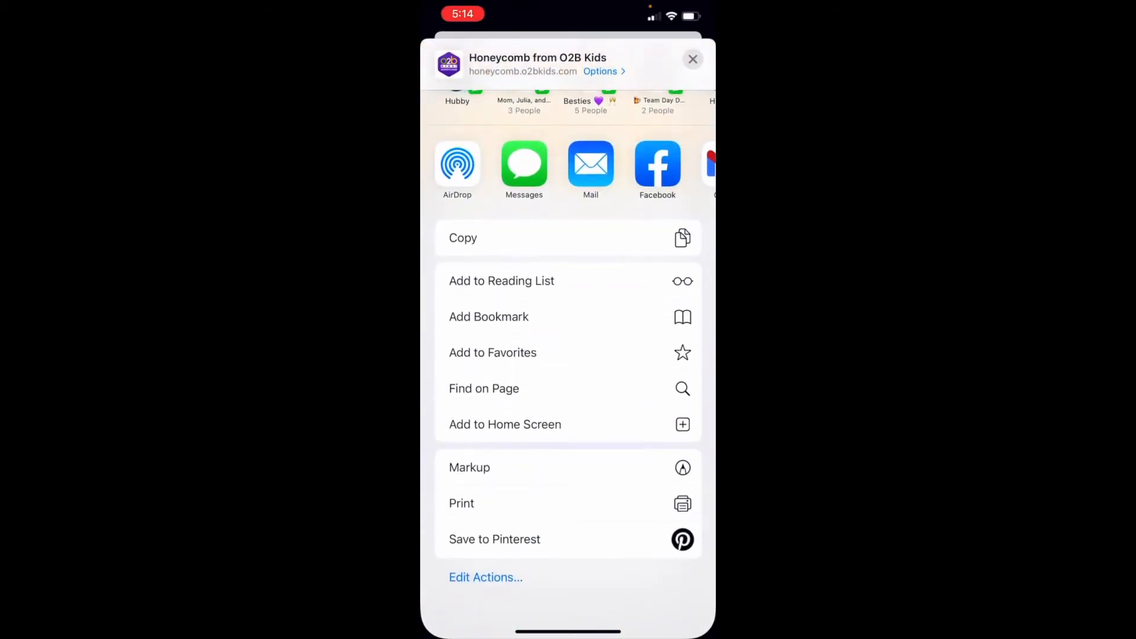
click(505, 424)
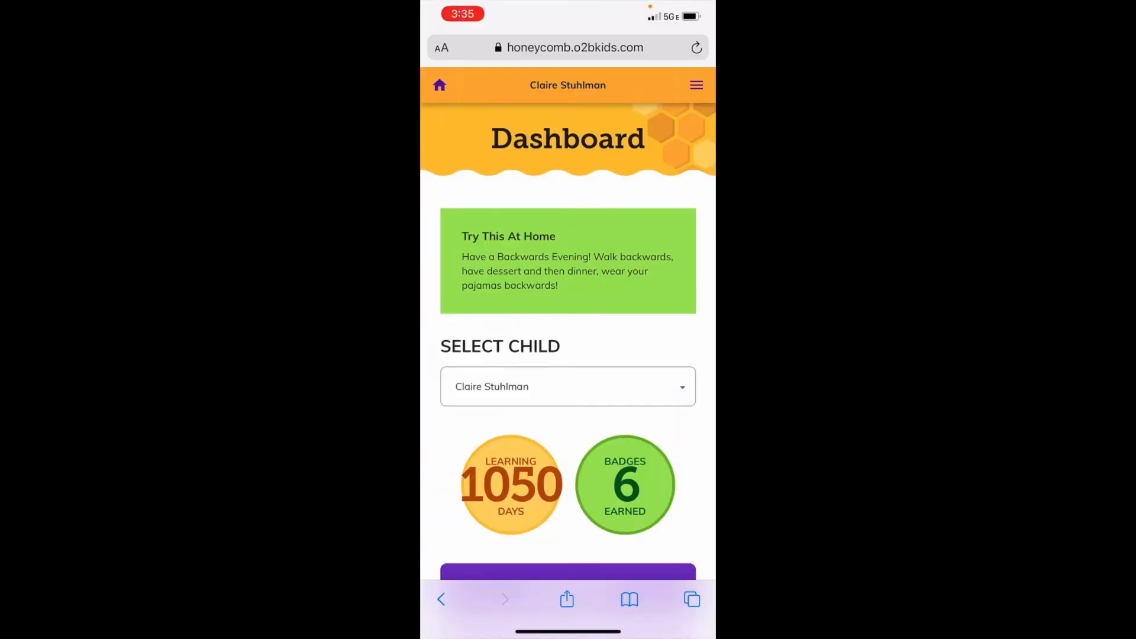
Go to the Portfolio page listing the child's dated Special Moment entries.
scroll(down, 3)
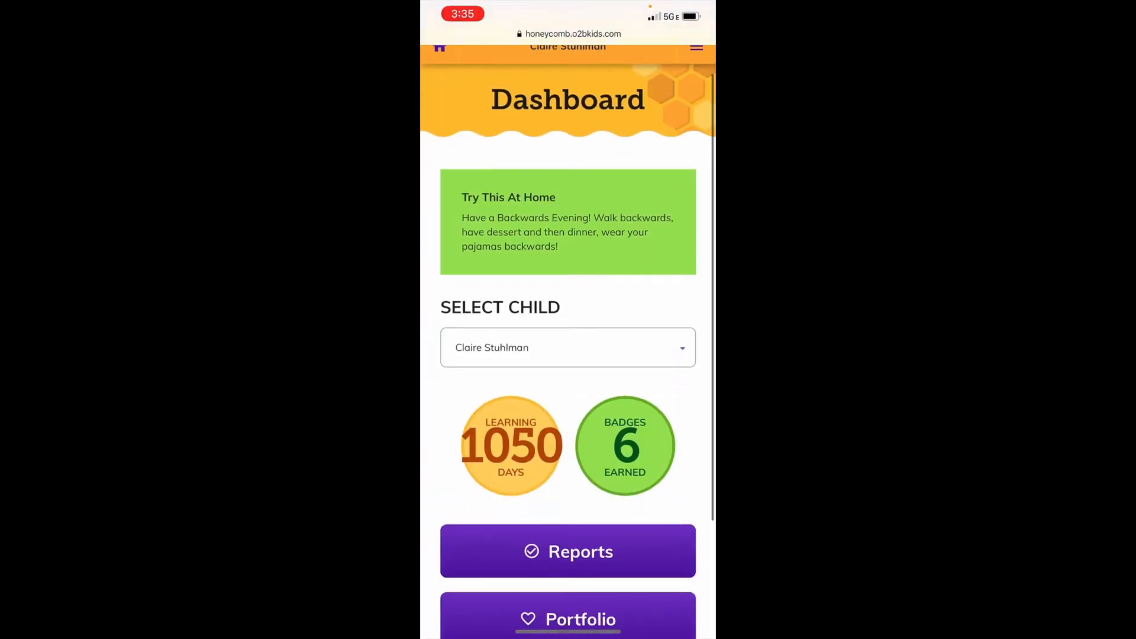
scroll(up, 3)
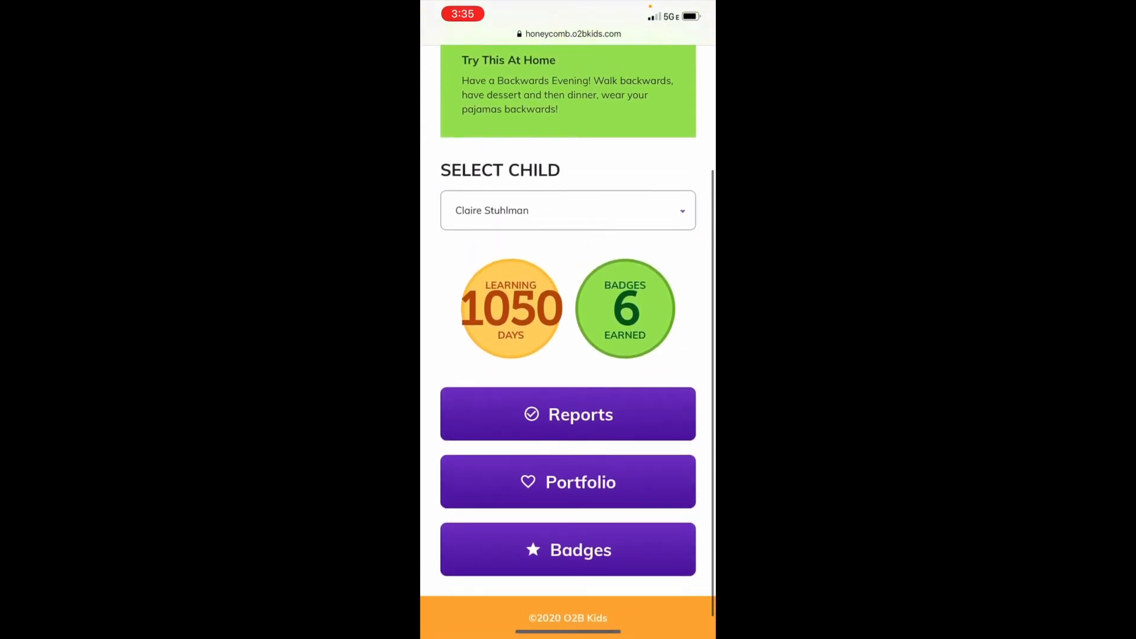
click(567, 481)
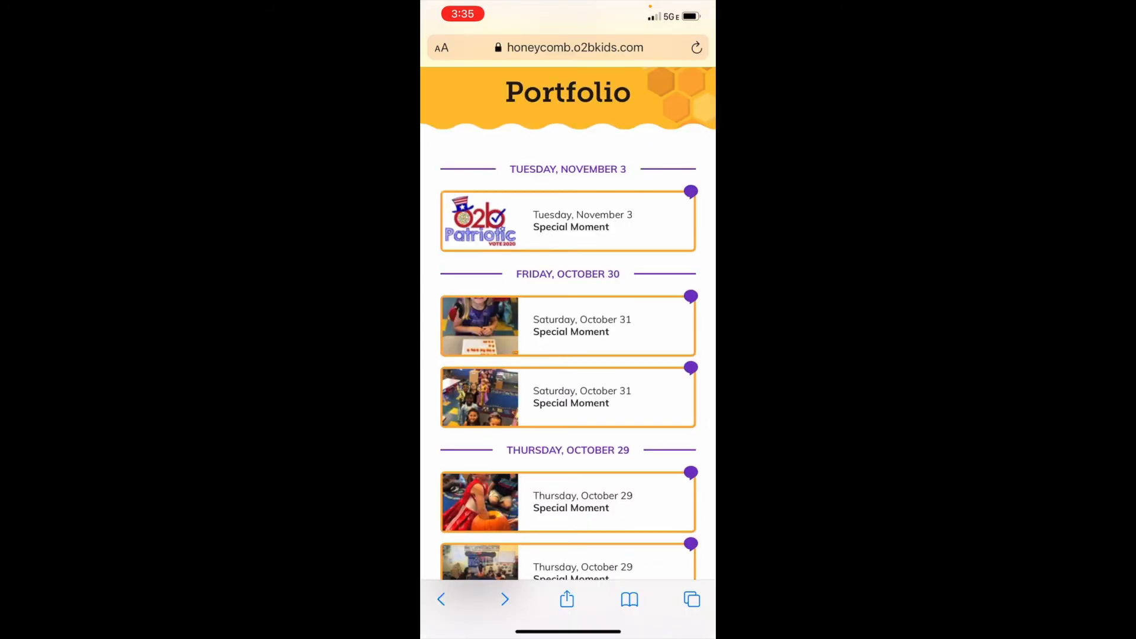
Return to the Dashboard using the home icon.
click(567, 324)
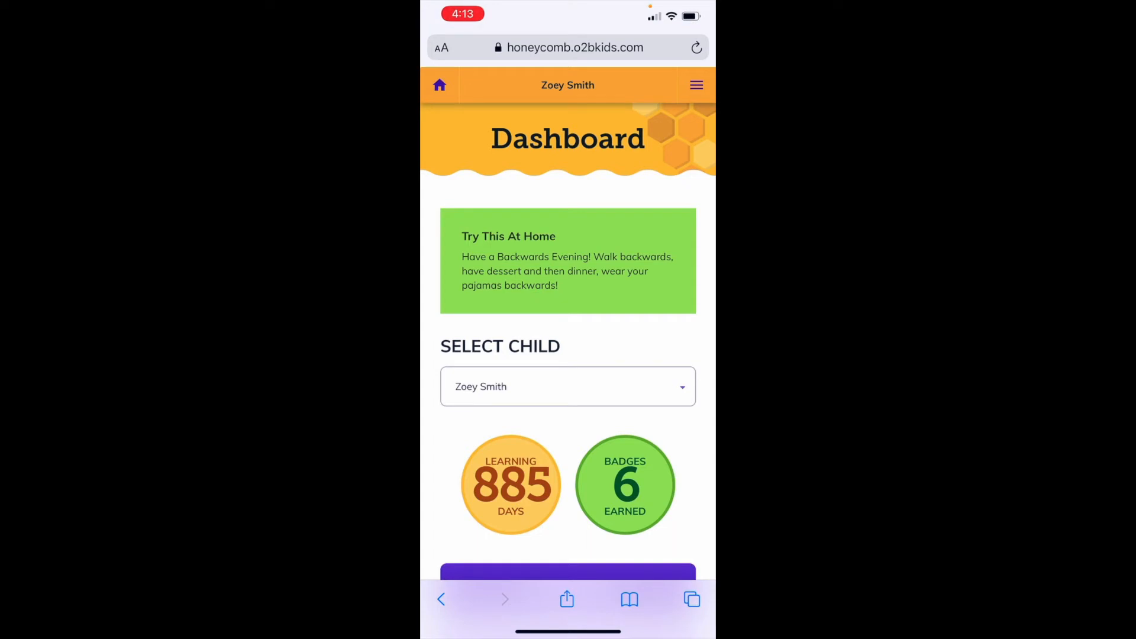
Select a third child and go to that child's daily Reports page.
click(567, 385)
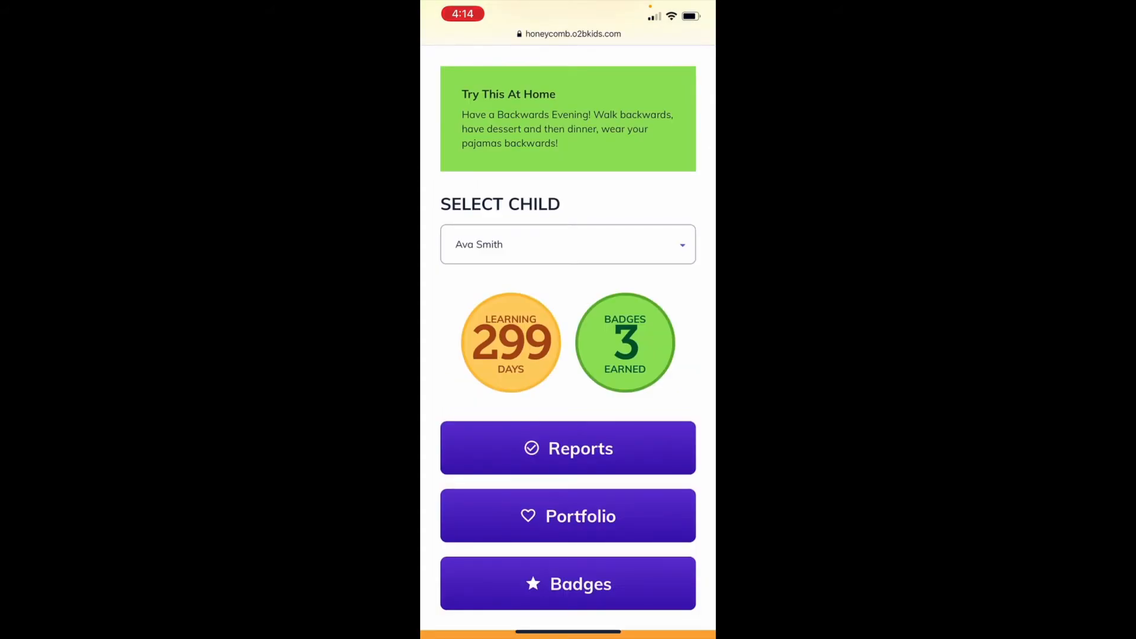
click(566, 447)
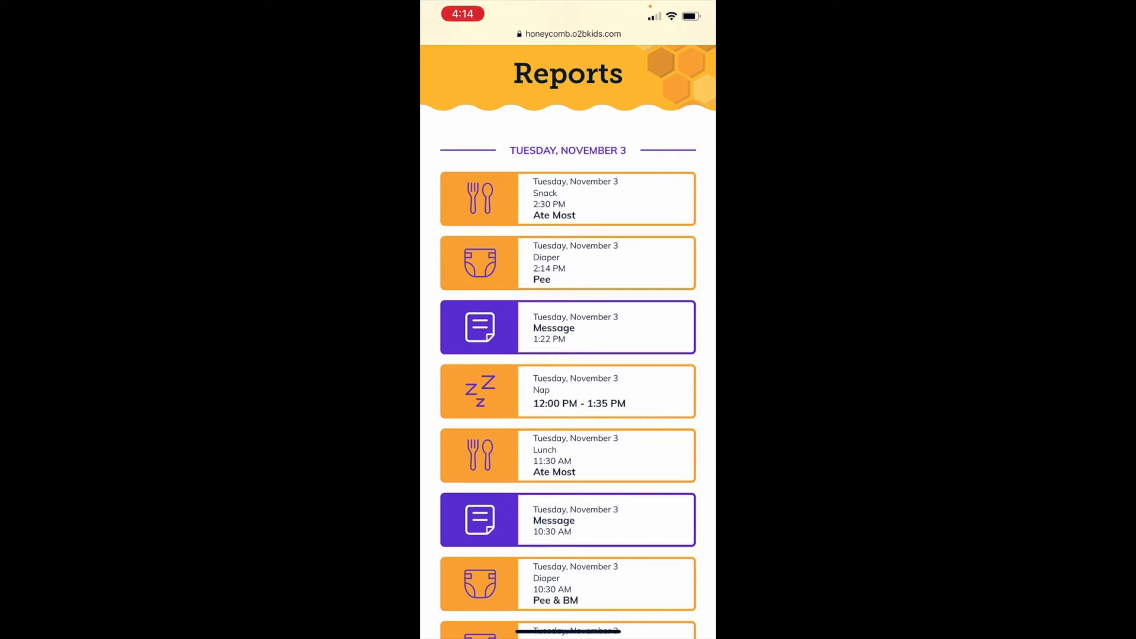
View the Lunch report details, browse page 2 of All Reports, then go back to the Dashboard.
click(567, 454)
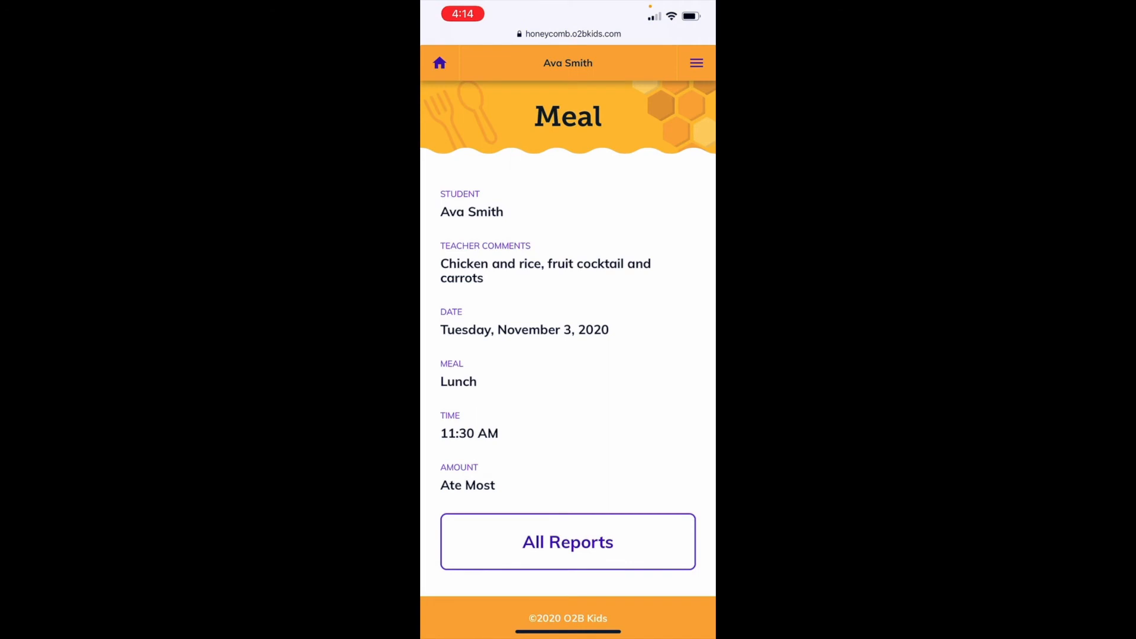
click(566, 541)
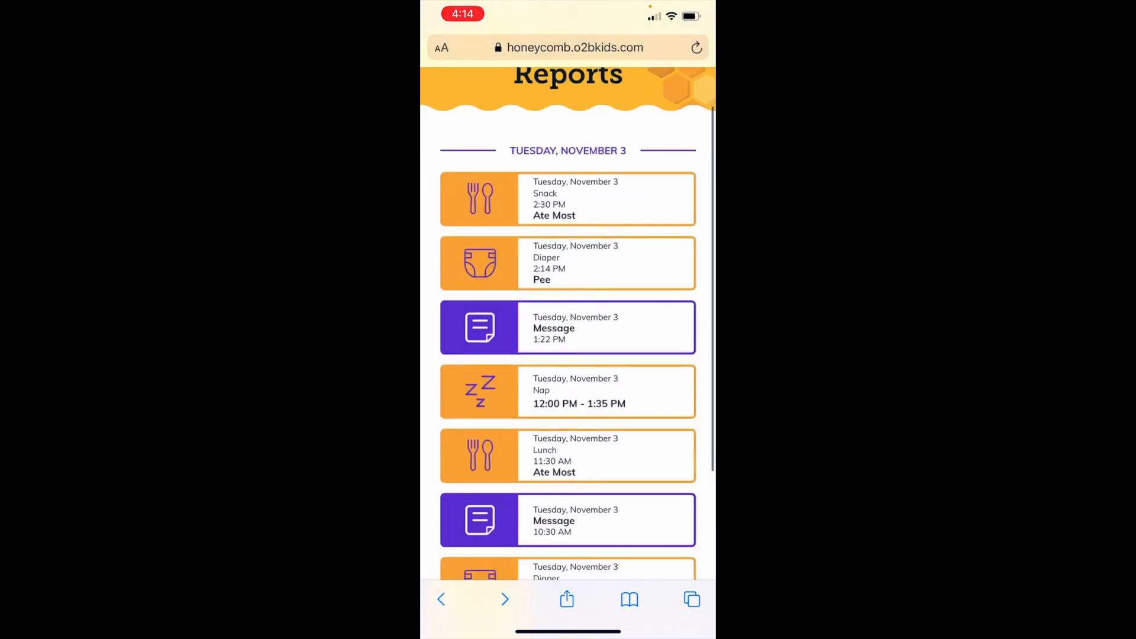
scroll(down, 3)
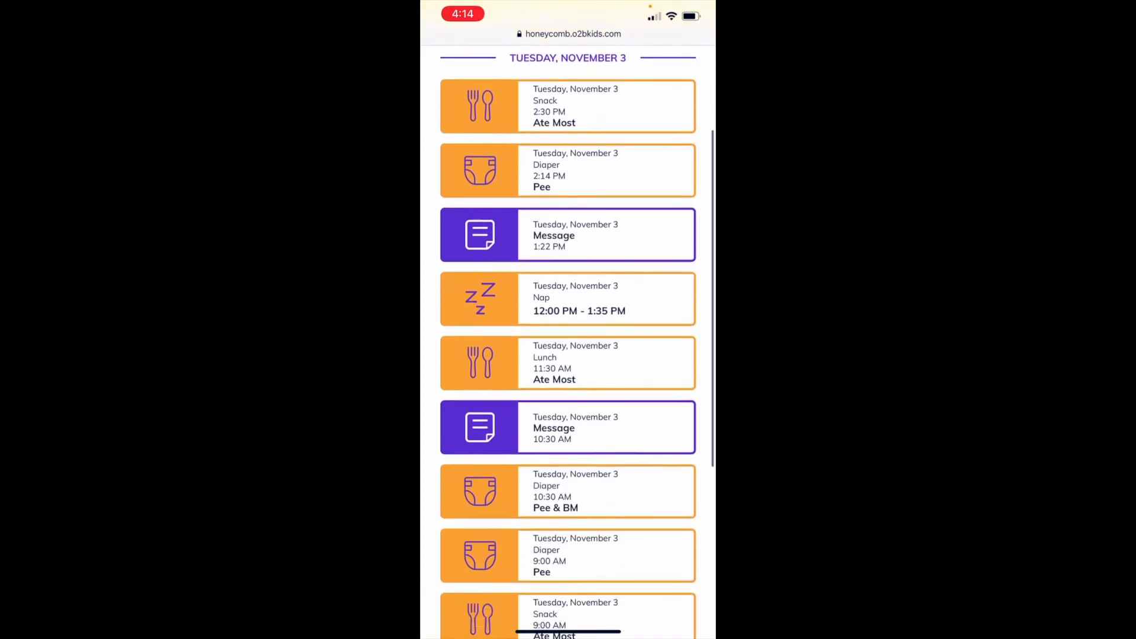
scroll(up, 3)
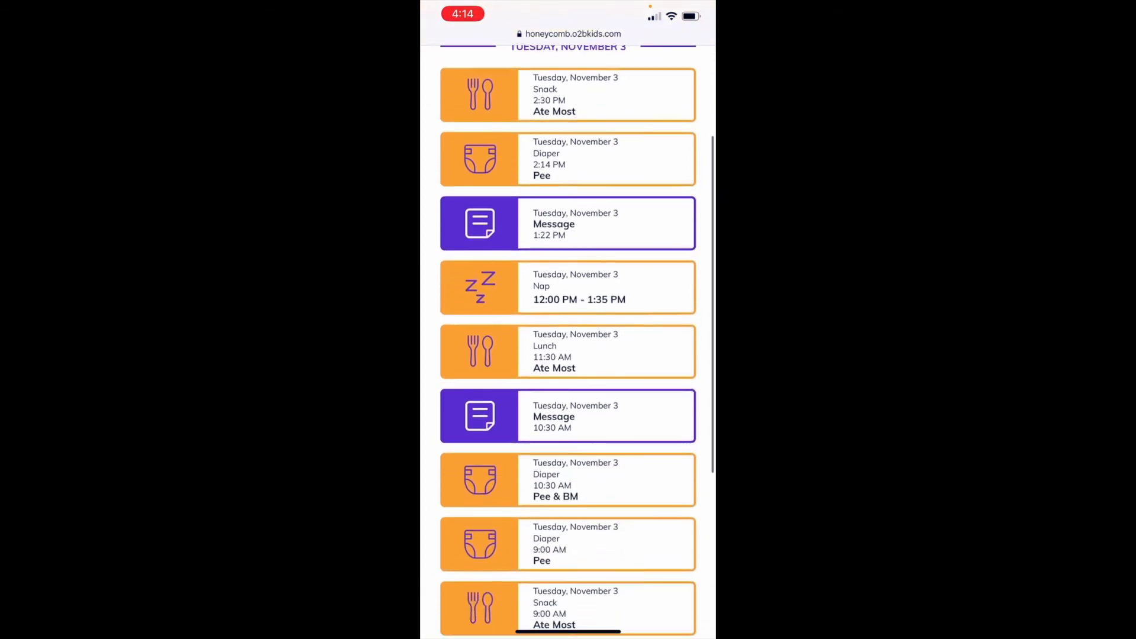
scroll(down, 3)
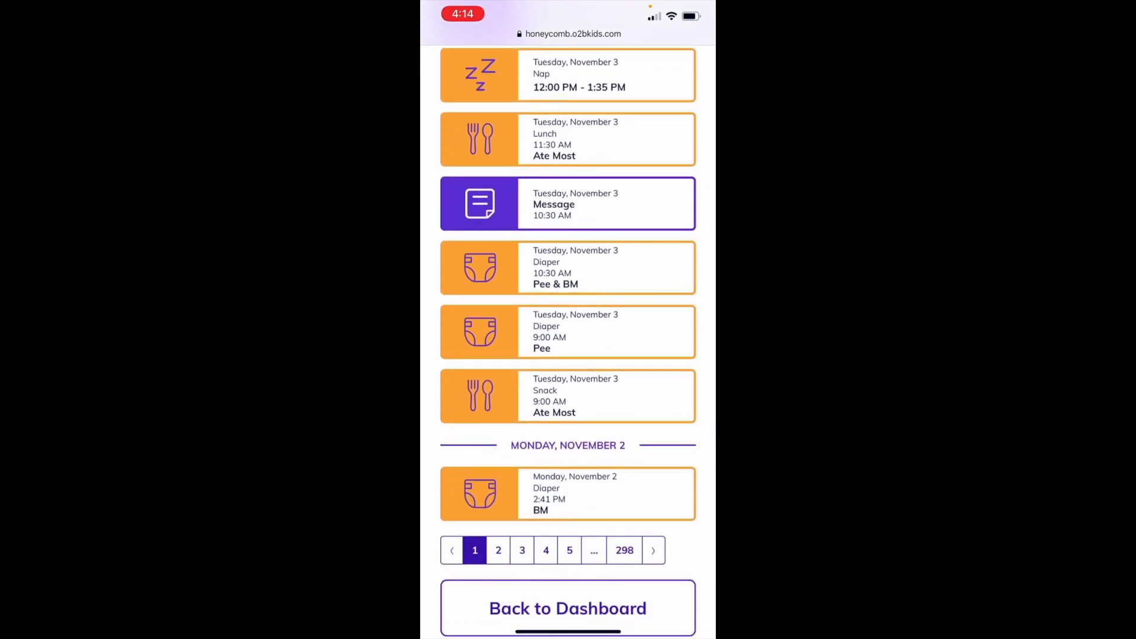
click(498, 550)
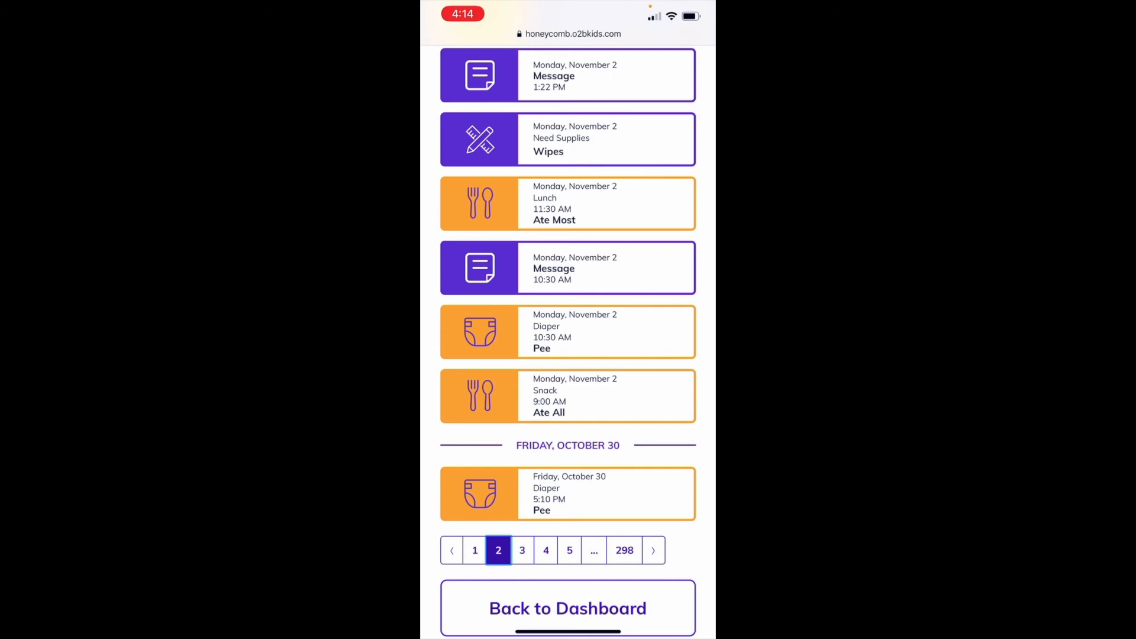
click(566, 608)
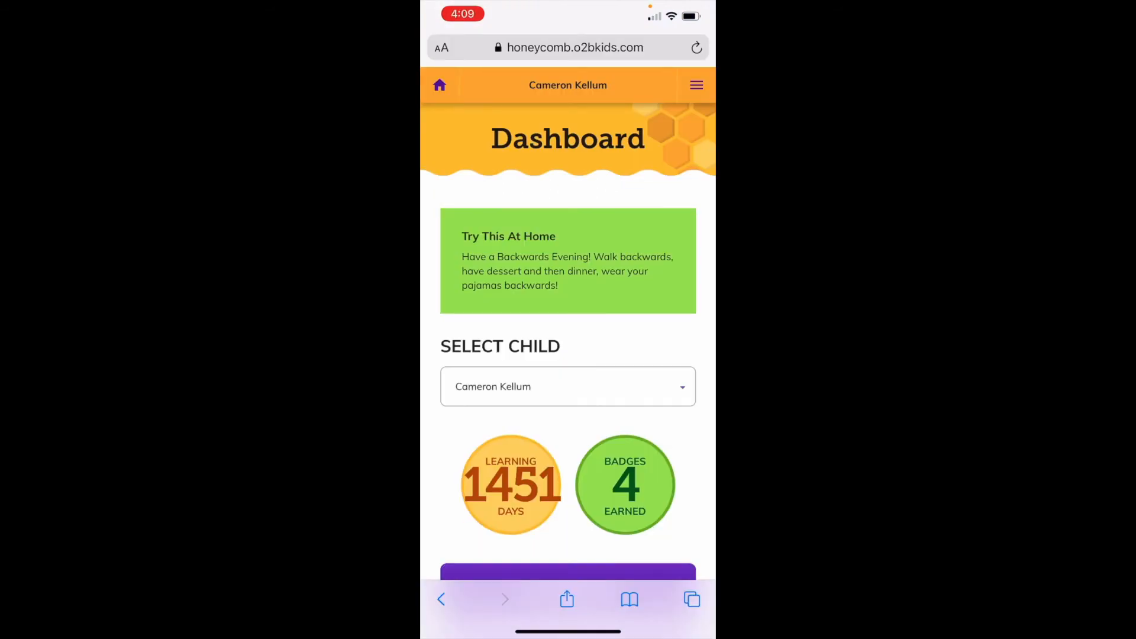
Select the child with 885 learning days and go to their Badges page showing six earned badges.
click(567, 385)
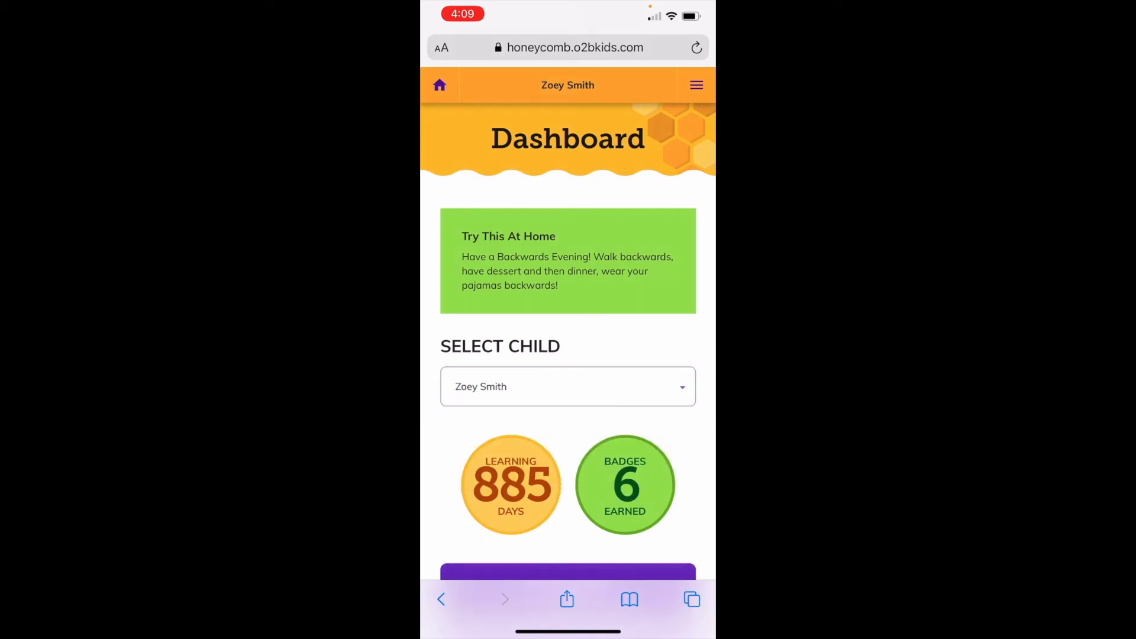
scroll(down, 3)
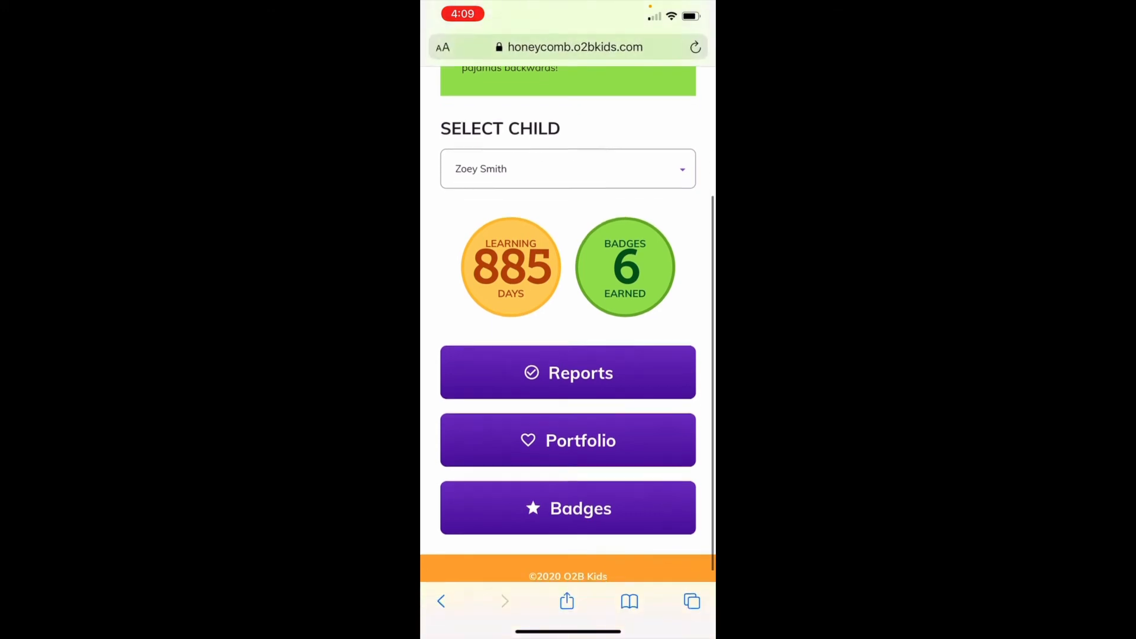
scroll(up, 3)
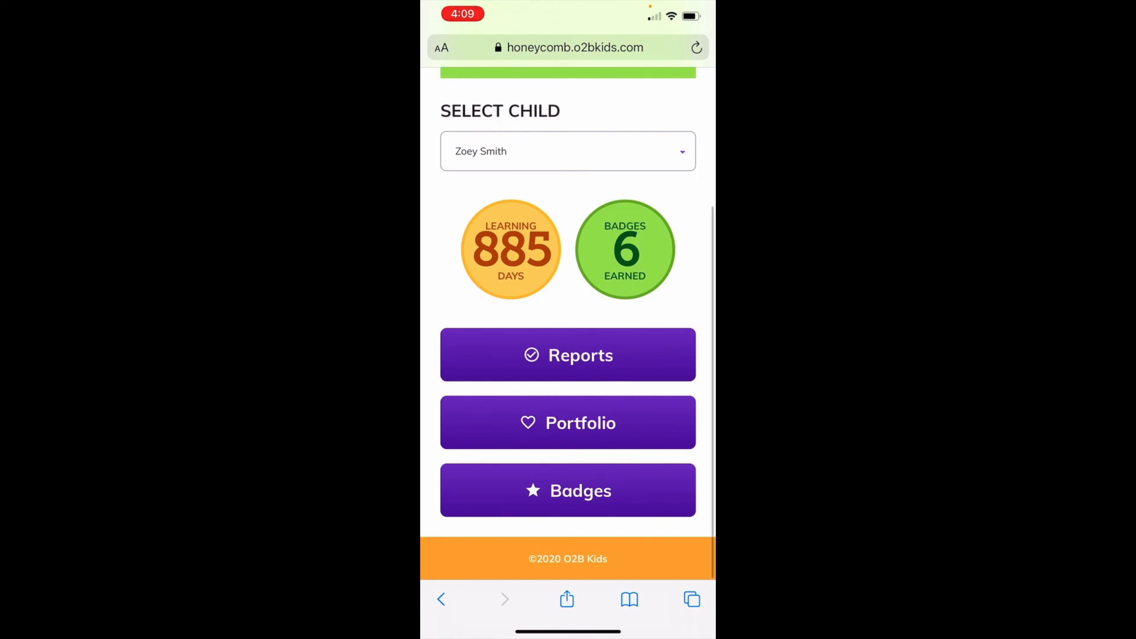
click(567, 490)
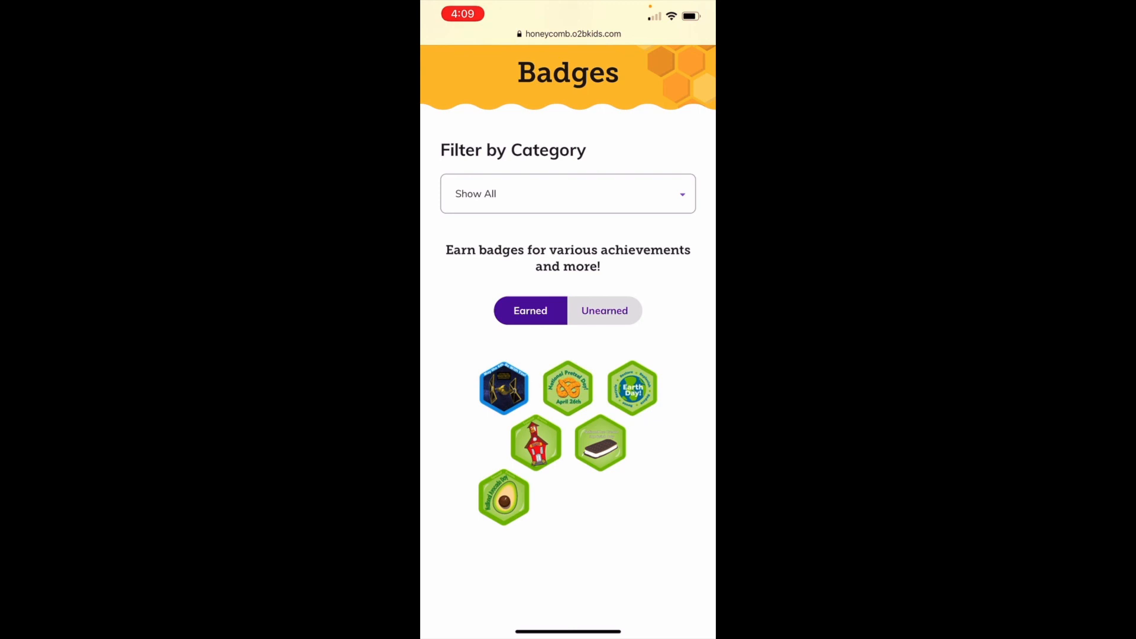
Switch the Badges page to Unearned and scroll through the alphabet and activity badges.
click(604, 310)
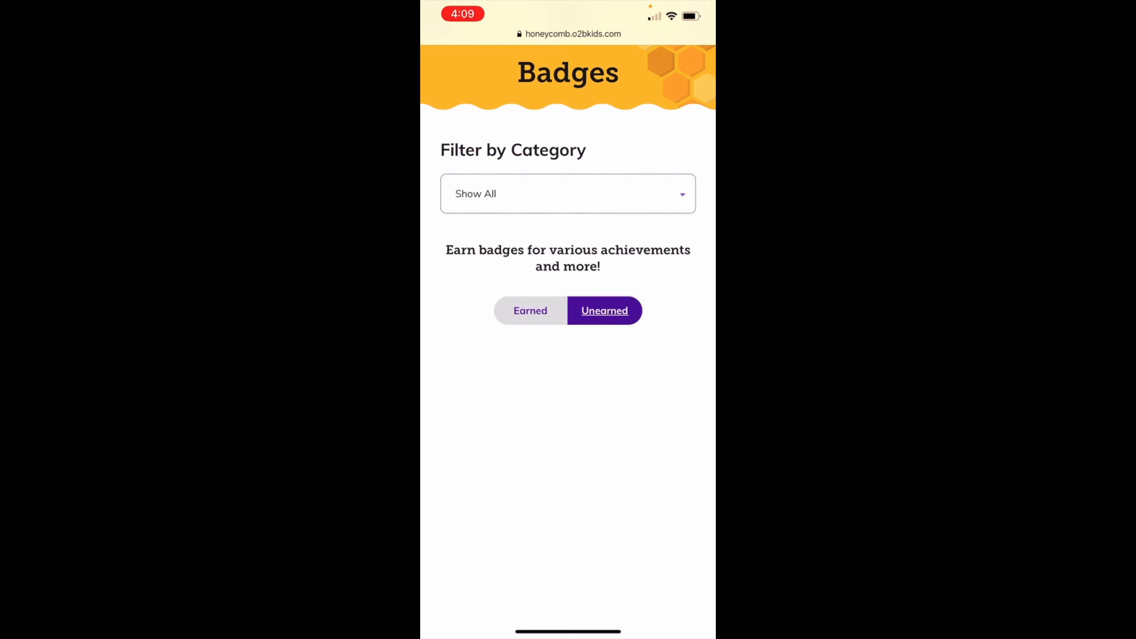
scroll(down, 3)
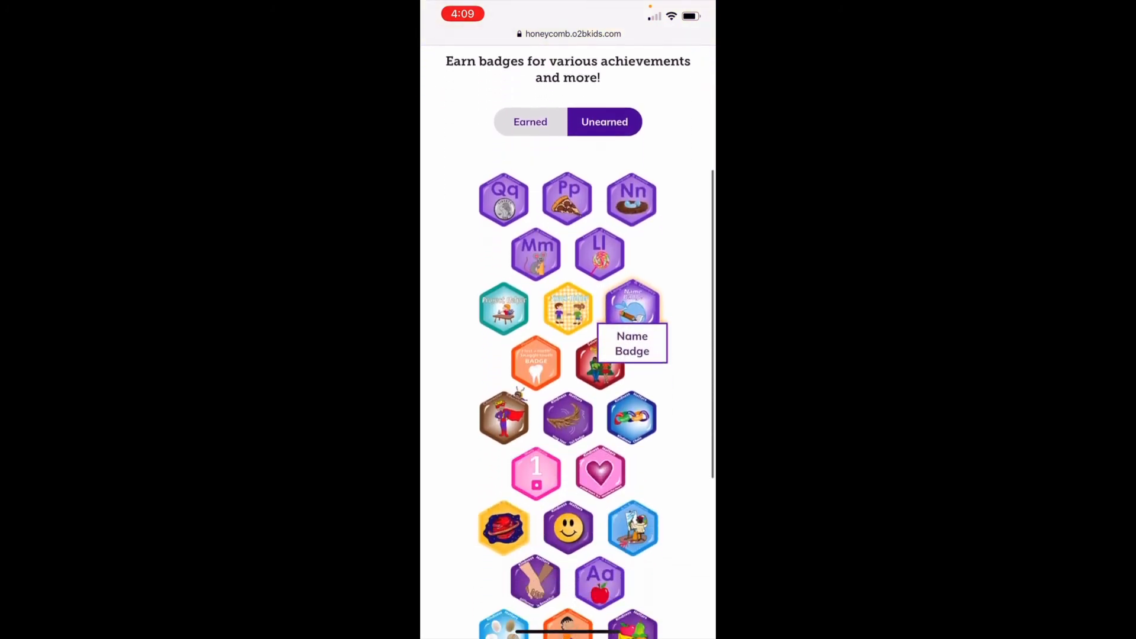
scroll(down, 3)
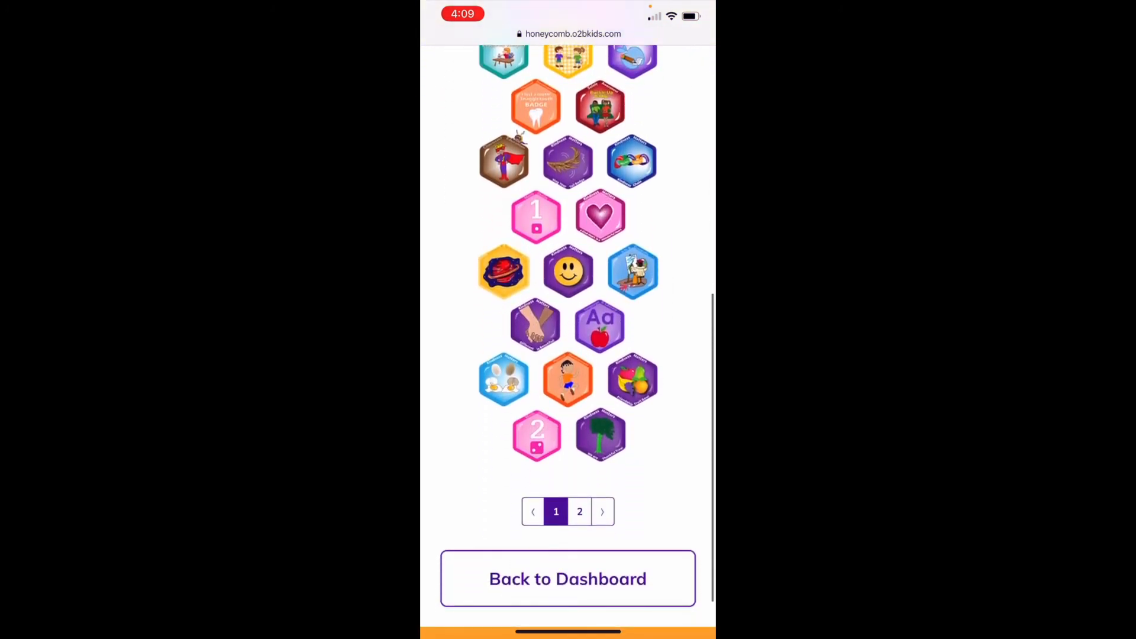